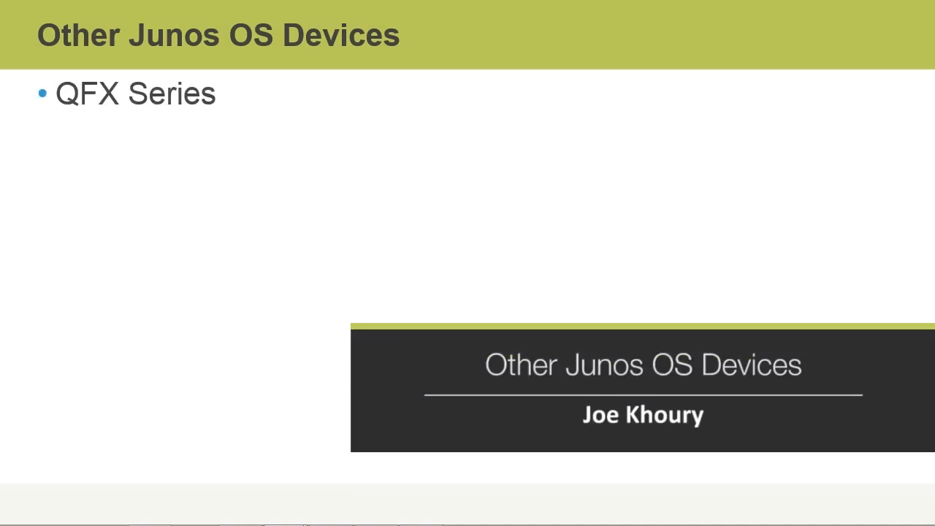
{"action": "key", "text": "right"}
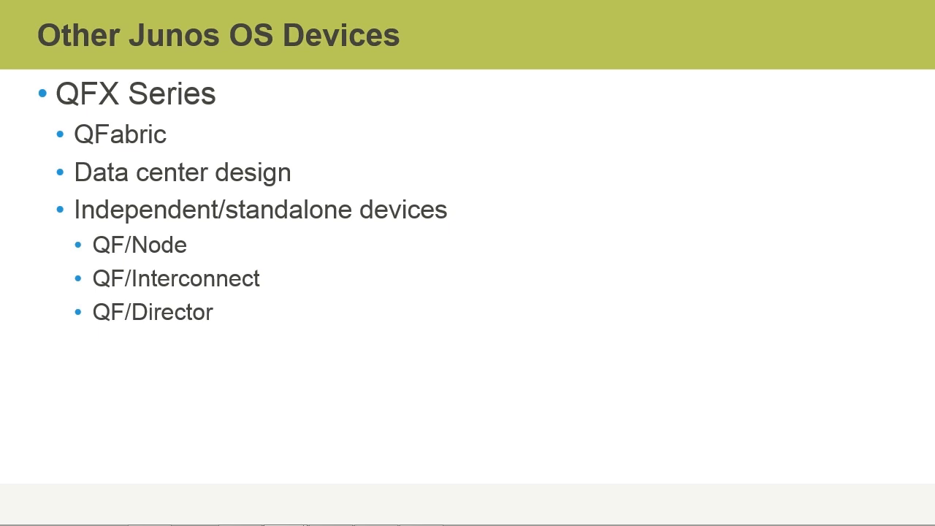
{"action": "key", "text": "Right"}
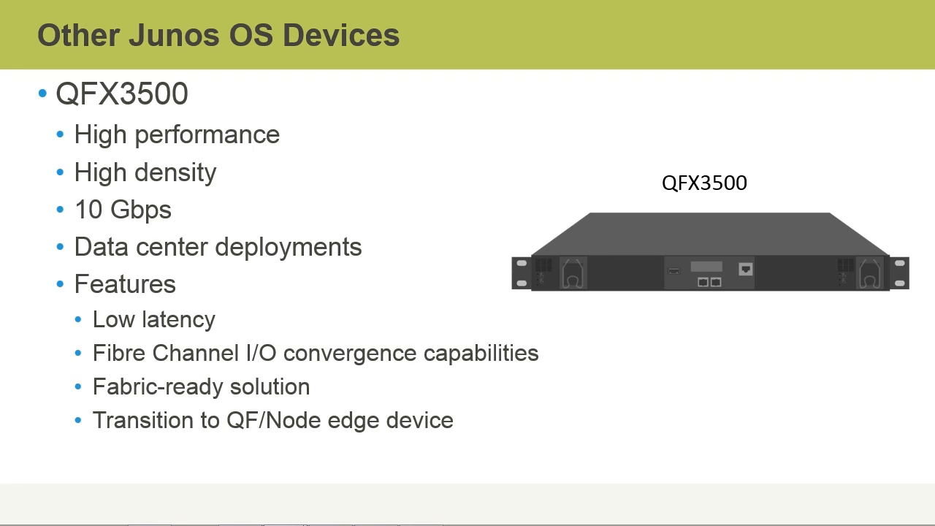
{"action": "key", "text": "Right"}
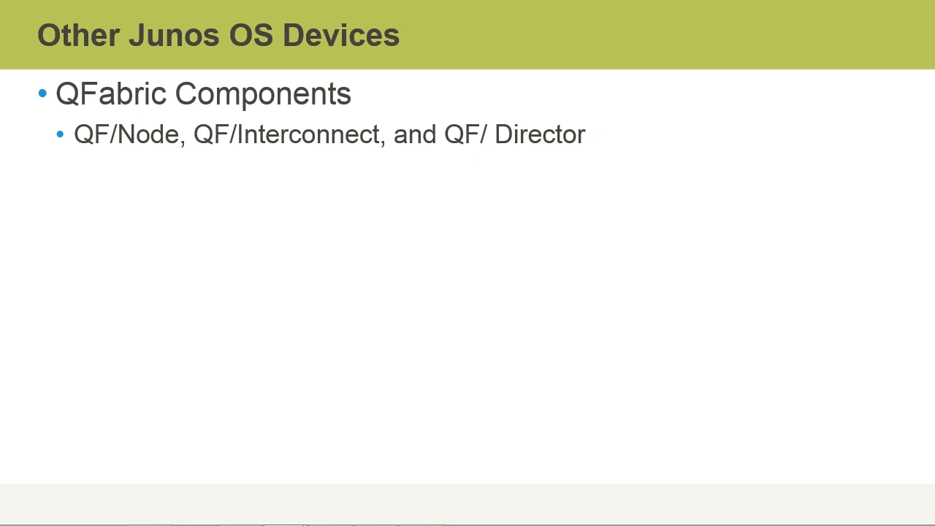
{"action": "key", "text": "right"}
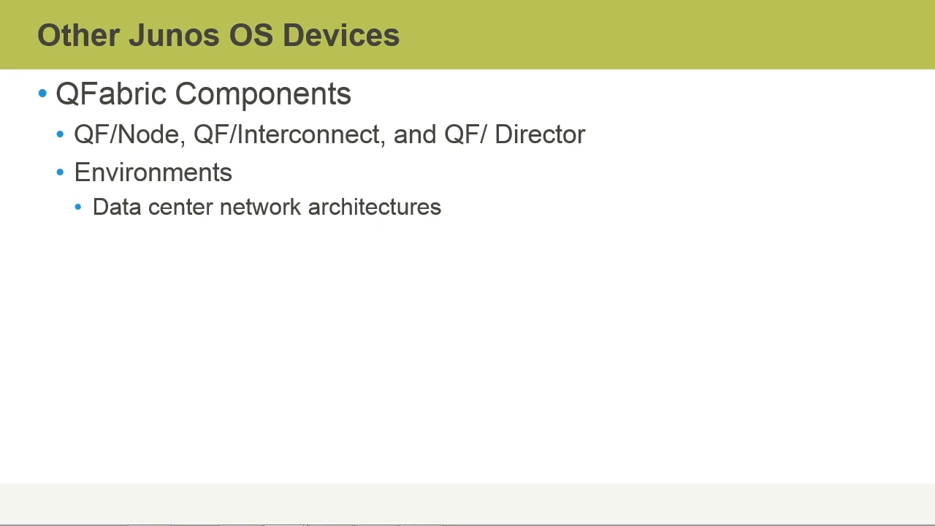